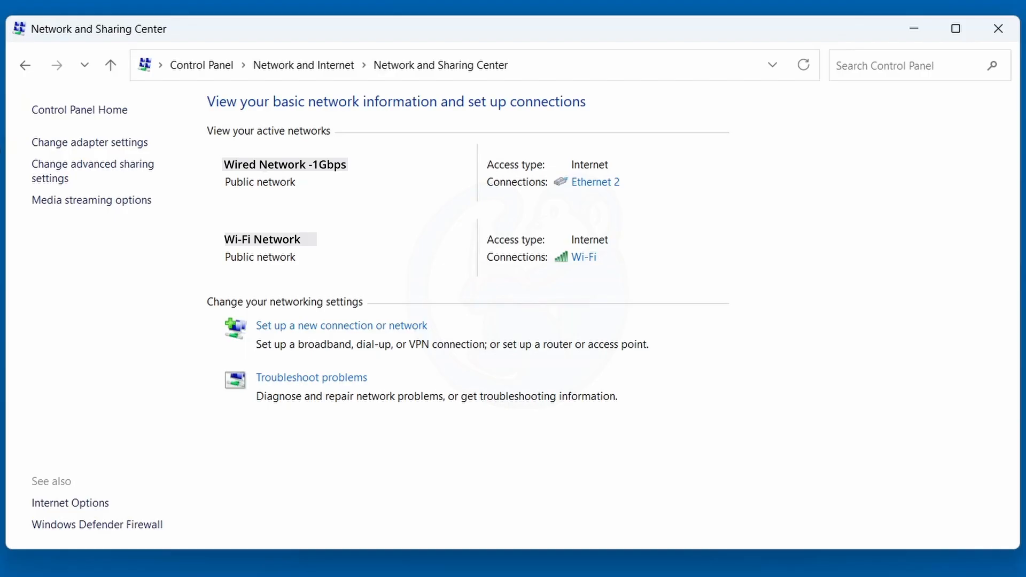
pyautogui.moveTo(892, 274)
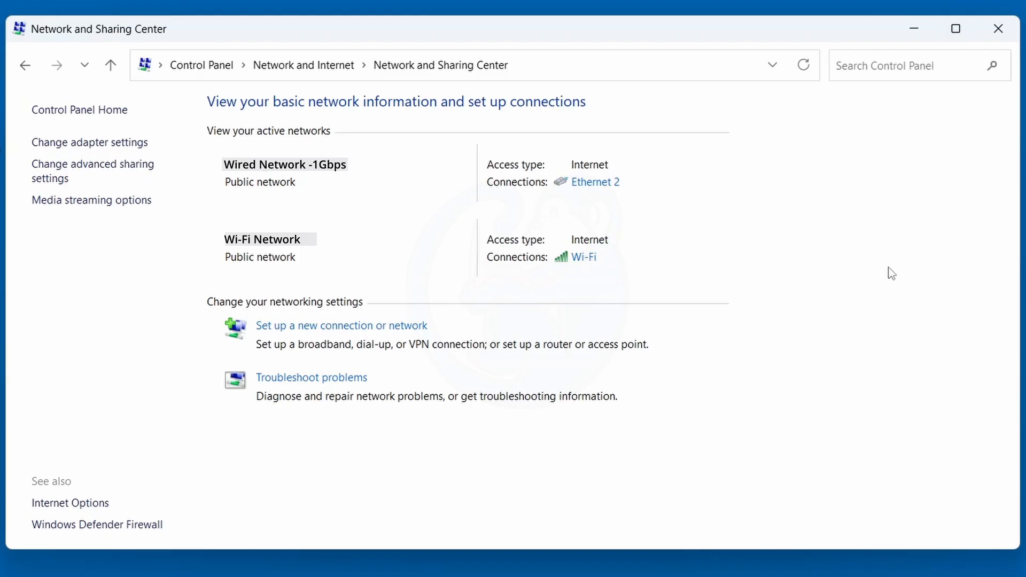
pyautogui.moveTo(723, 216)
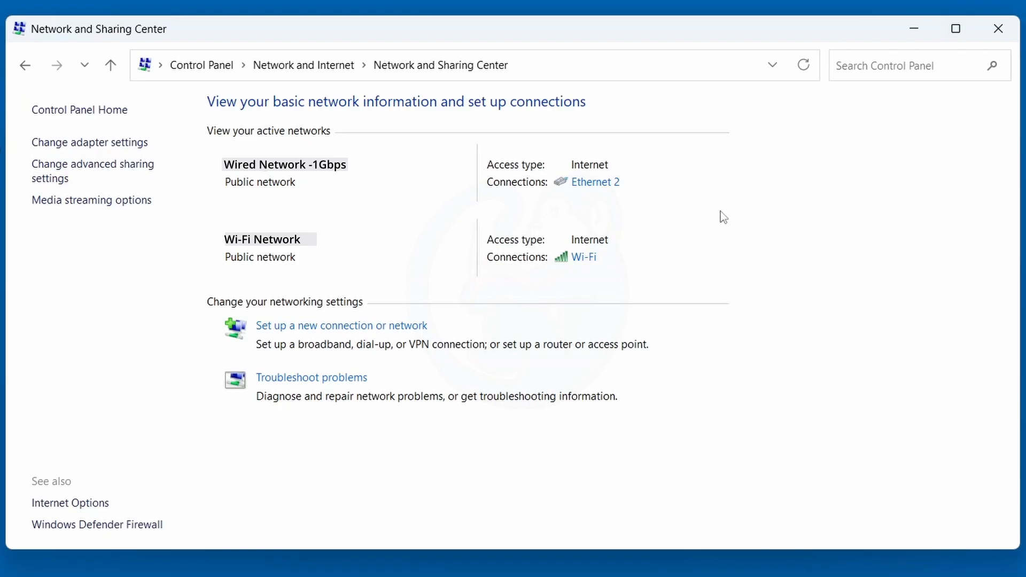
pyautogui.moveTo(648, 268)
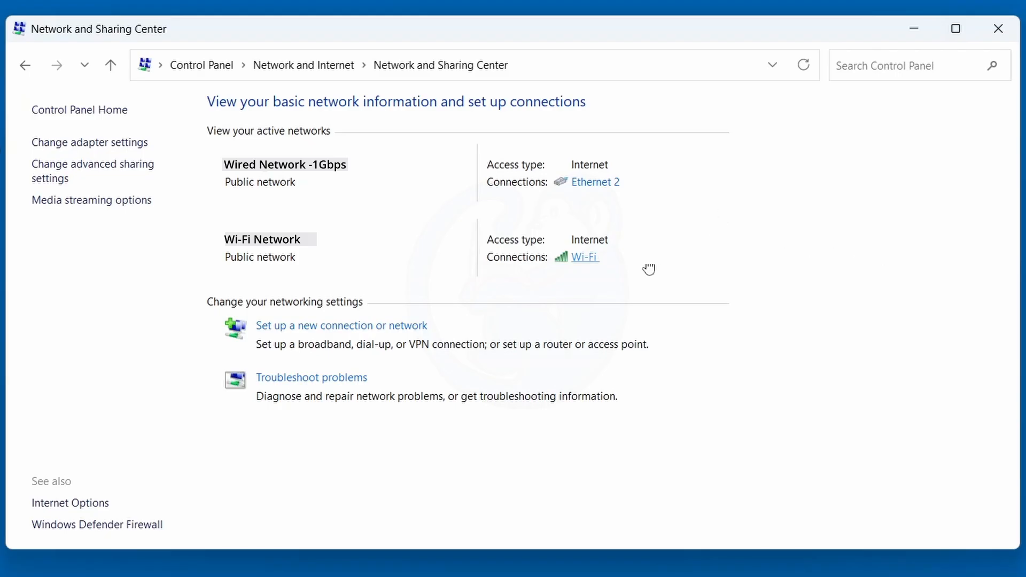
# - View the Wi-Fi and Ethernet 2 status details, confirming Ethernet 2 runs at 5 Gbps
pyautogui.click(584, 257)
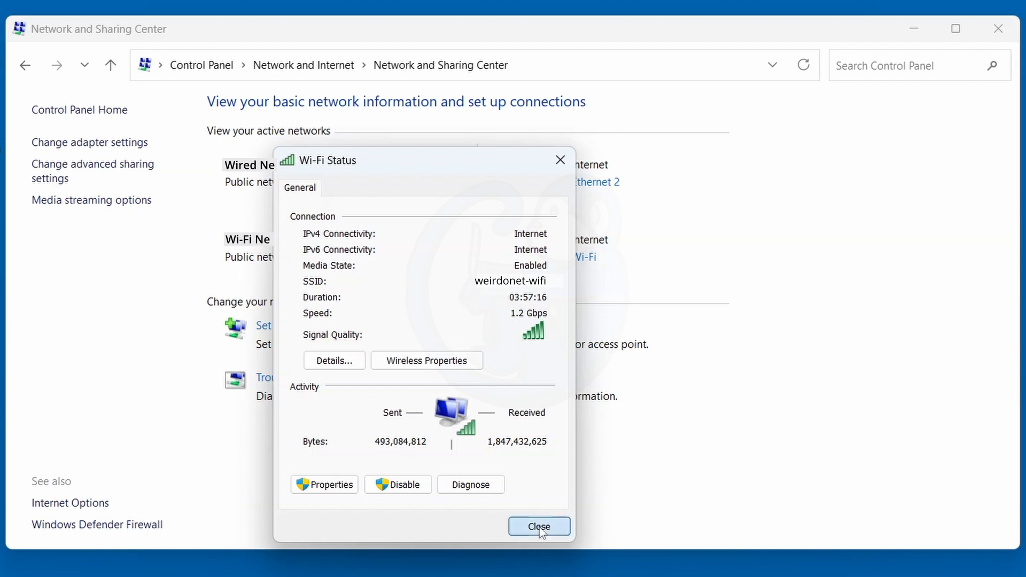
pyautogui.click(538, 526)
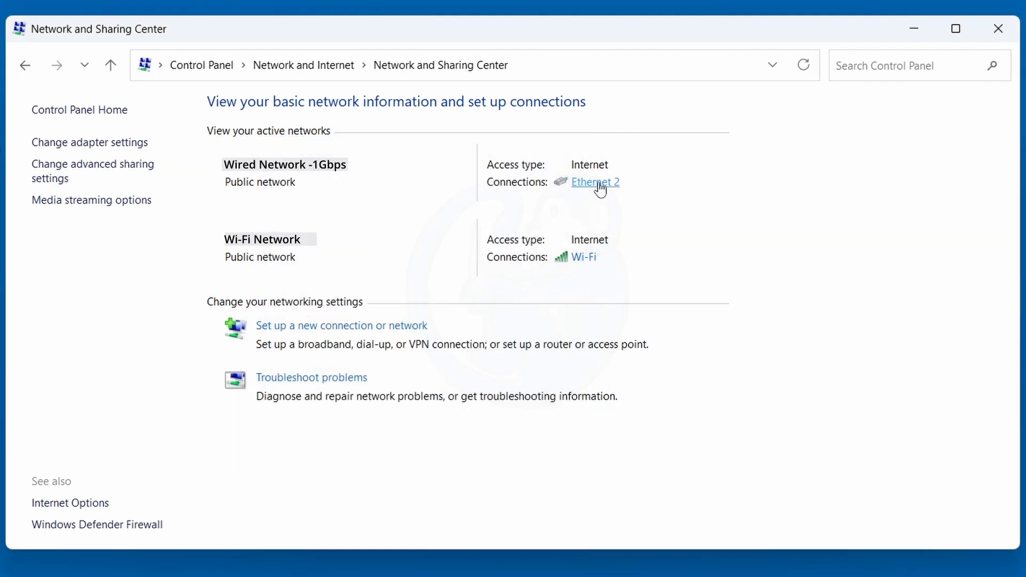
pyautogui.click(595, 182)
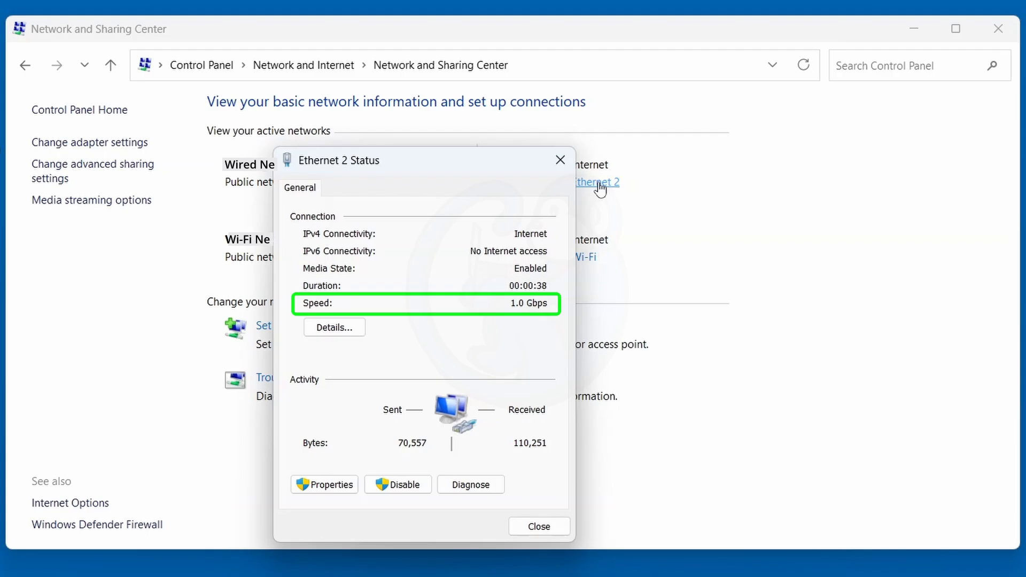
pyautogui.click(539, 526)
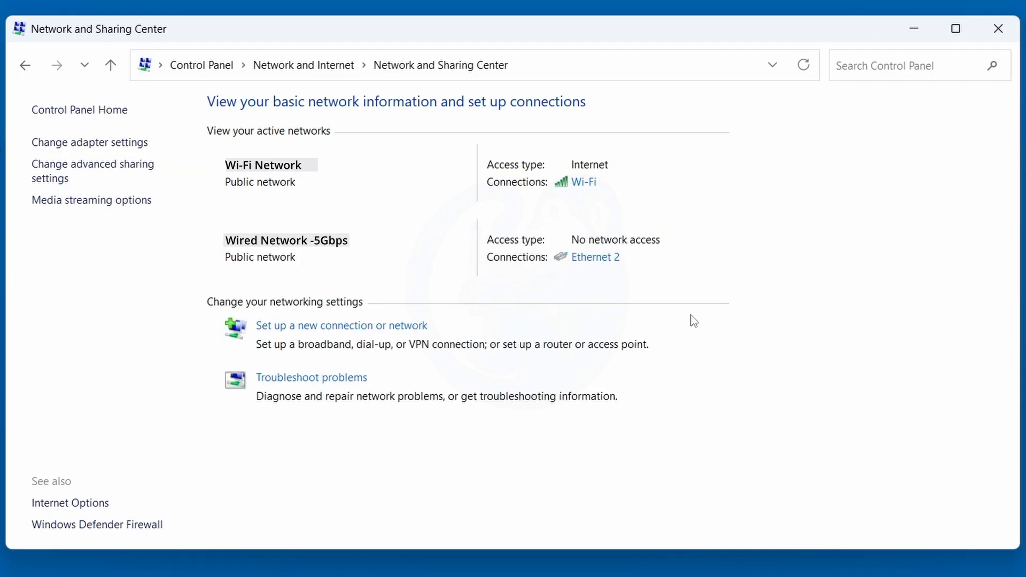
pyautogui.click(595, 257)
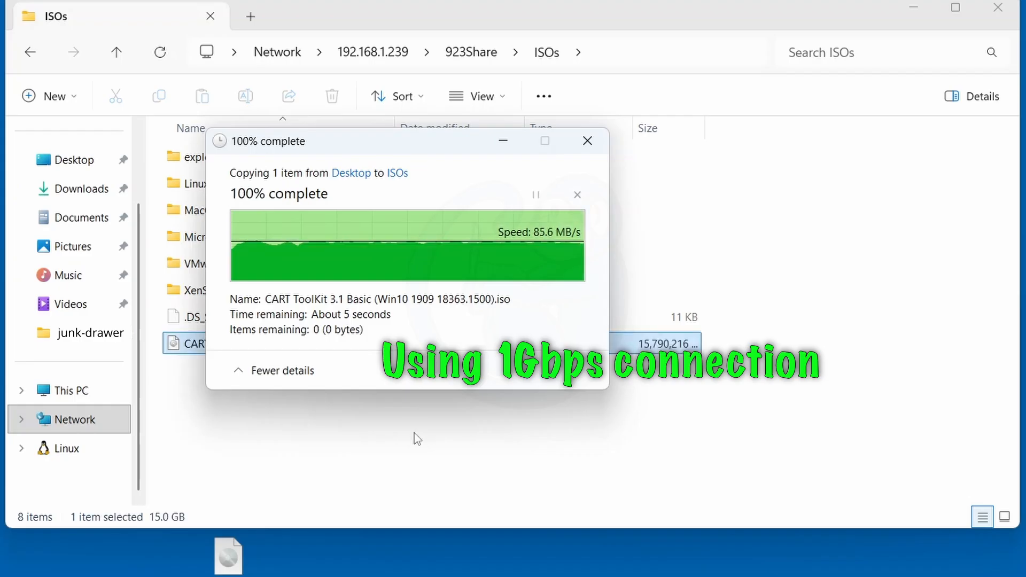
# - Copy the CART ToolKit 3.1 Basic ISO into 192.168.1.239 > 923Share > ISOs
pyautogui.click(587, 141)
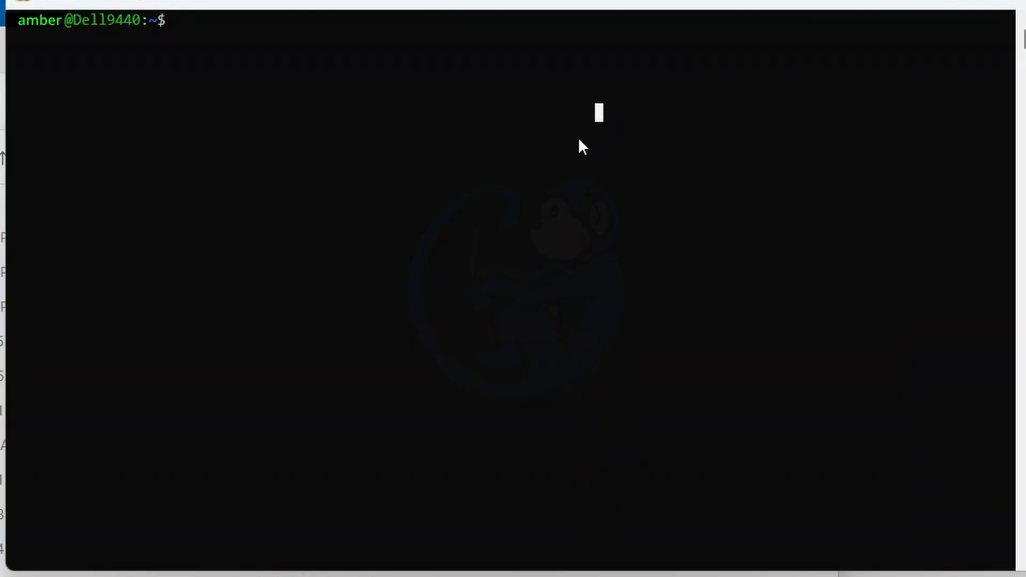
# - Run iperf3 -c 169.254.154.9 -p 32771 in the WSL terminal
pyautogui.write('i')
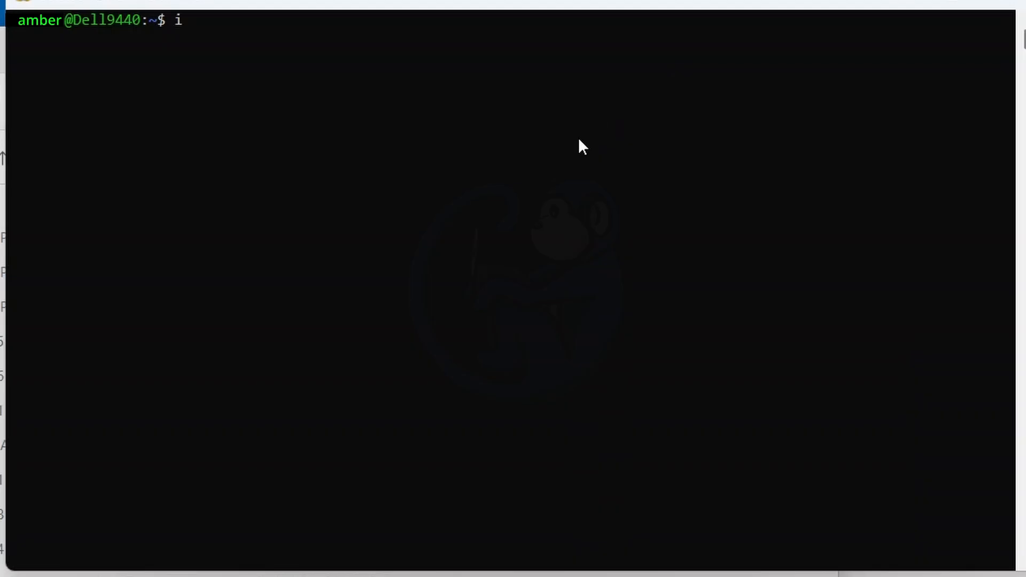
pyautogui.write('perf')
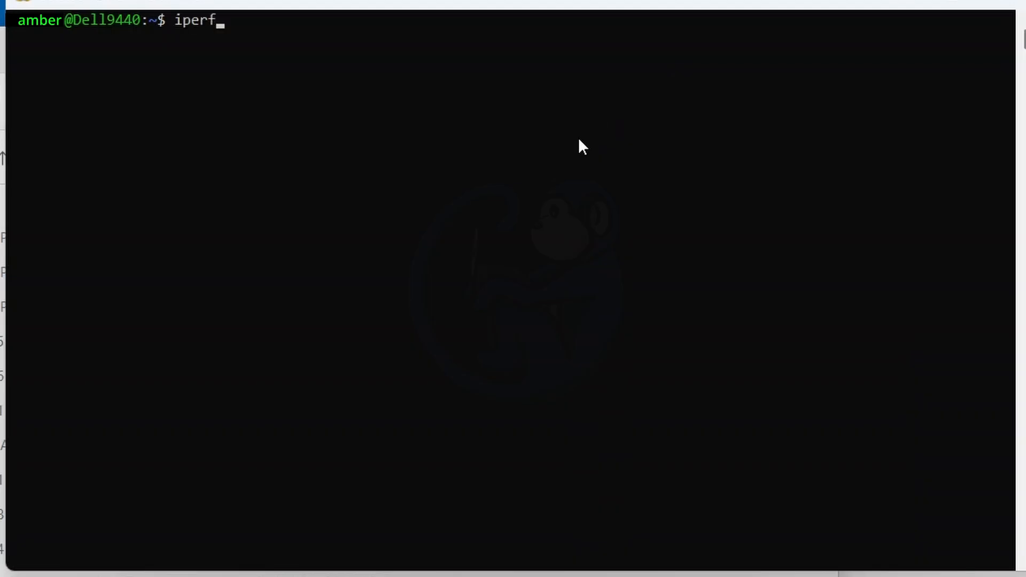
pyautogui.write('3 -c')
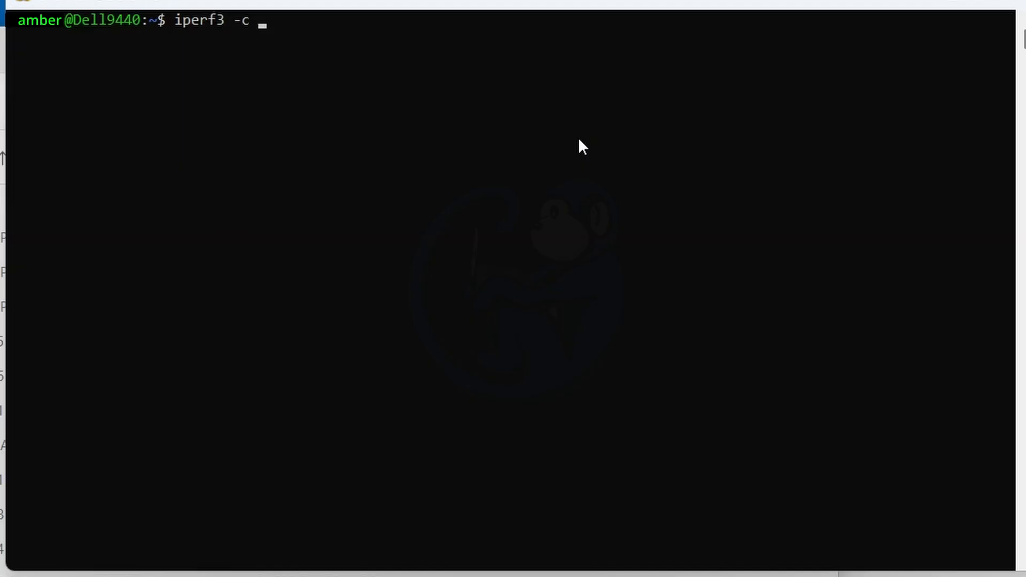
pyautogui.write('169.254.')
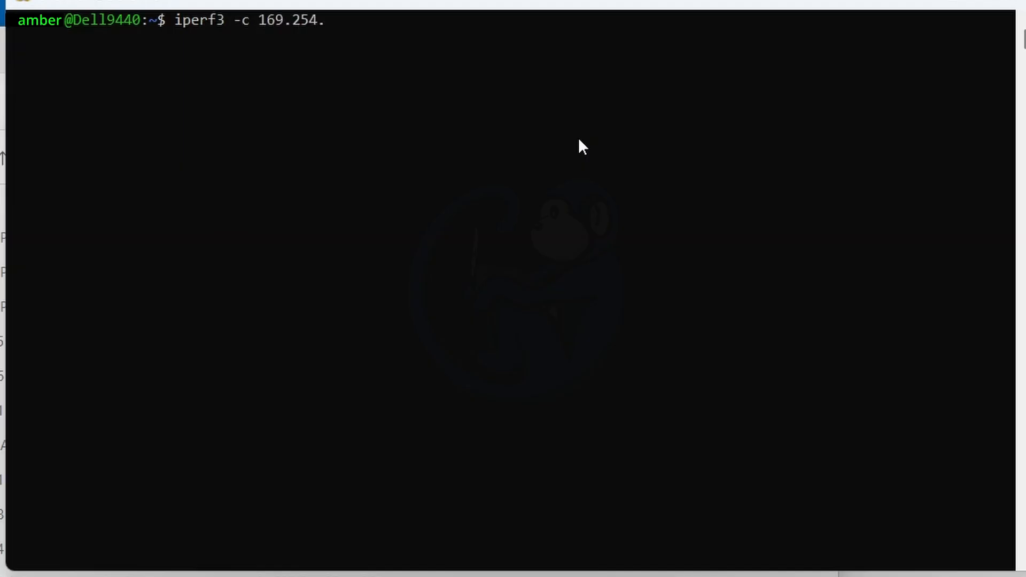
pyautogui.write('154.9')
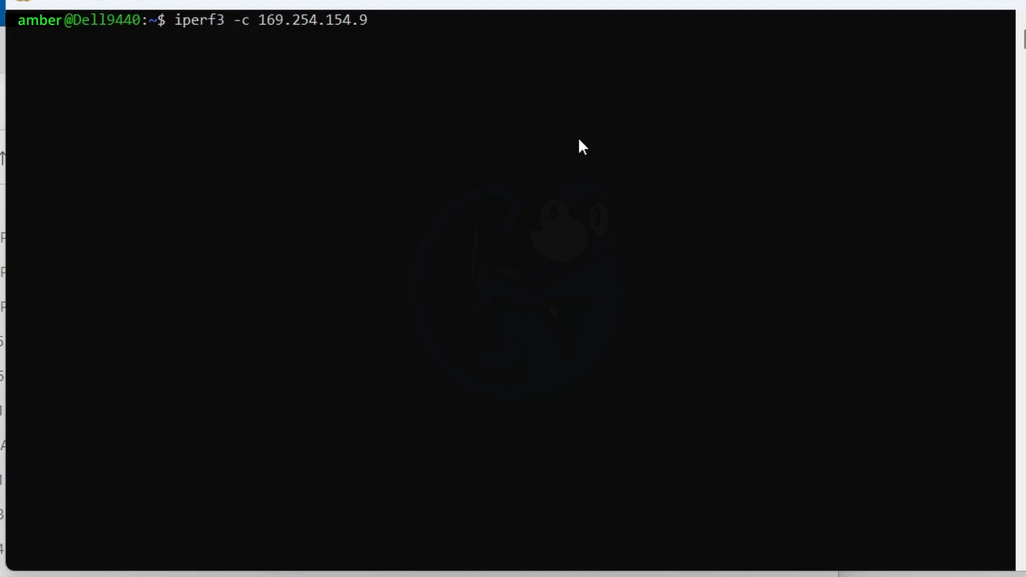
pyautogui.write('-')
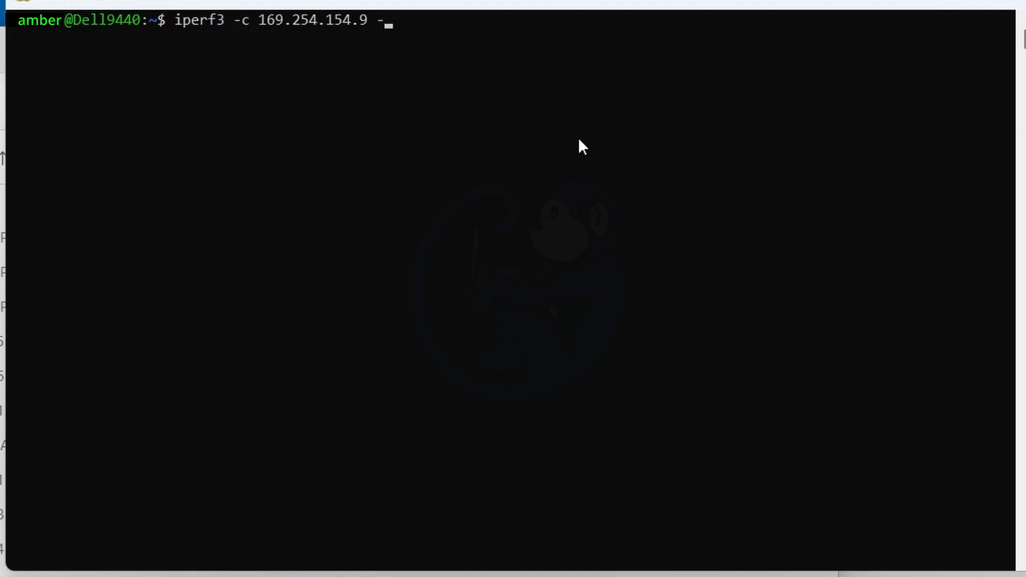
pyautogui.write('p 3')
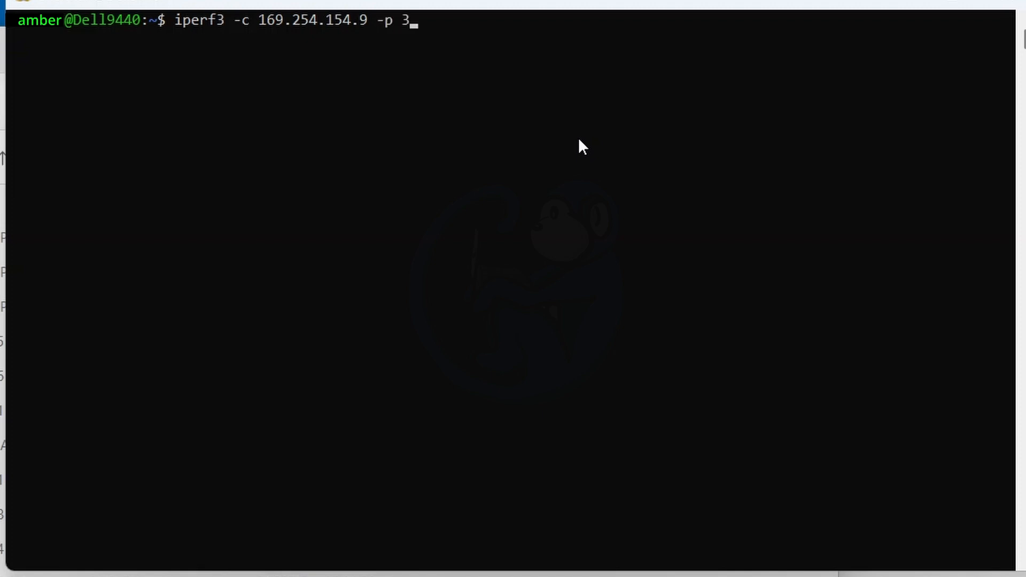
pyautogui.write('2771')
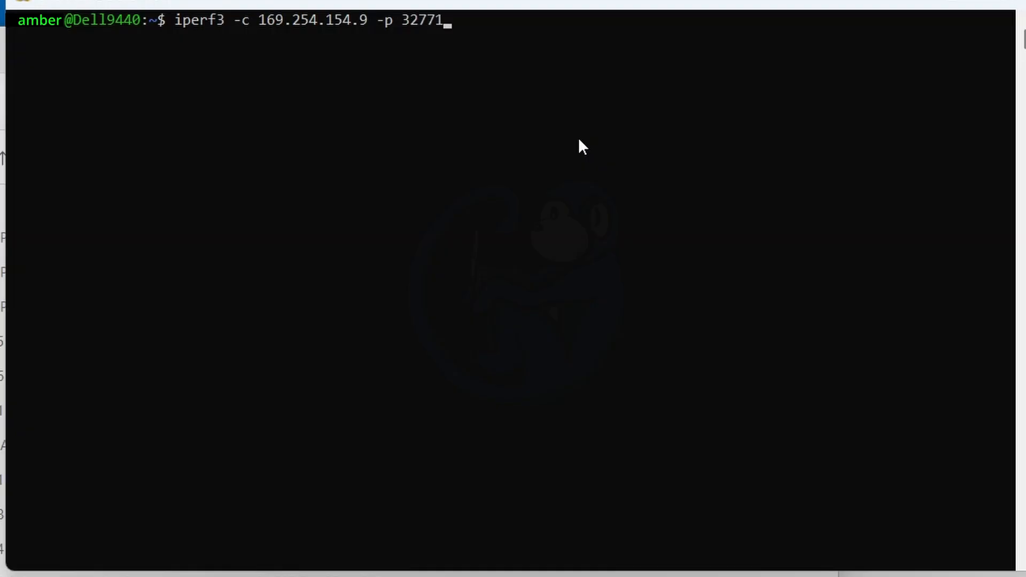
pyautogui.press('Return')
pyautogui.write('iperf3 -c 169.254.154.9 -p 32771')
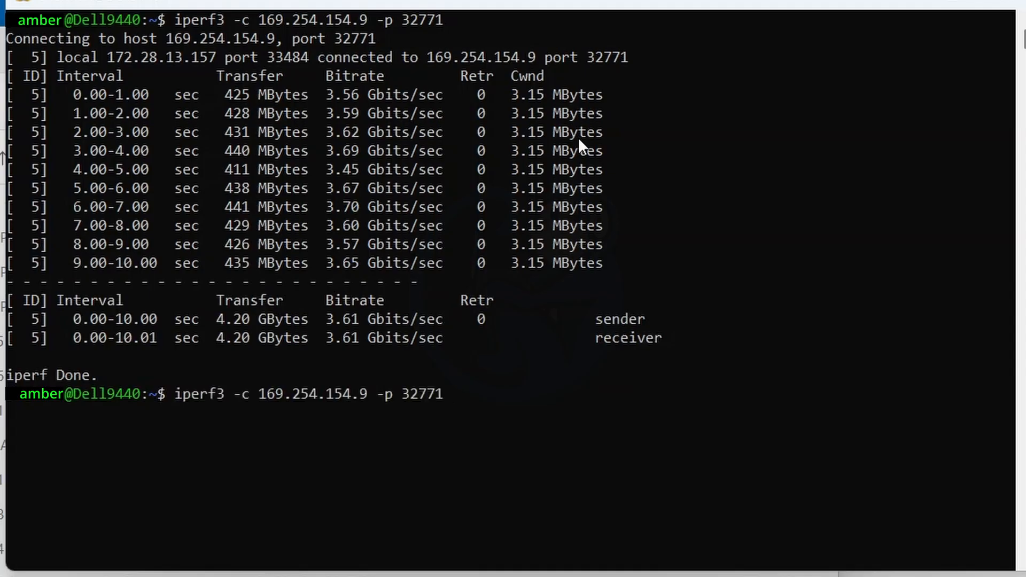
# - Rerun the same iperf3 test and scroll through the ~3.6 Gbit/s results
pyautogui.press('Return')
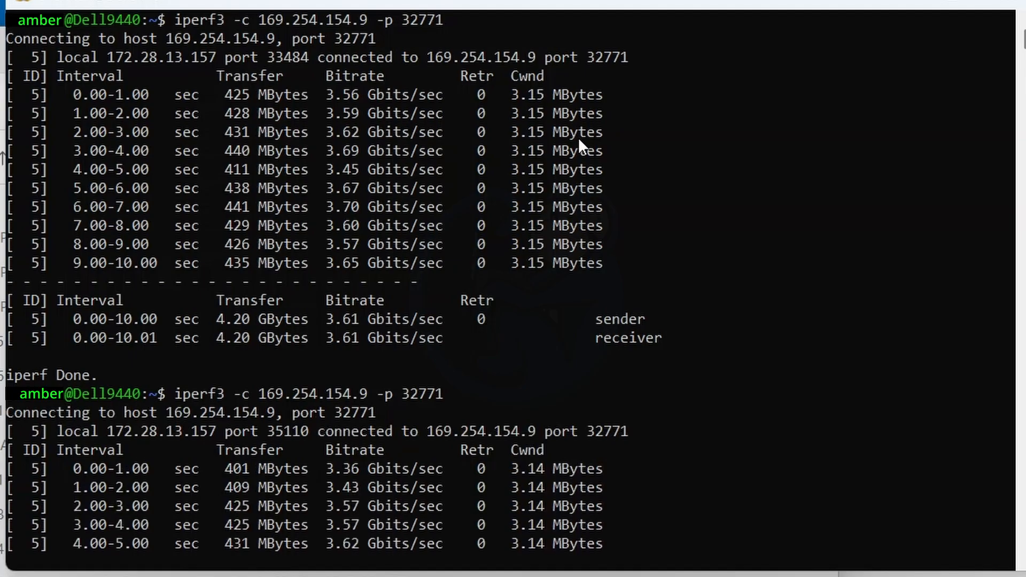
pyautogui.scroll(-3)
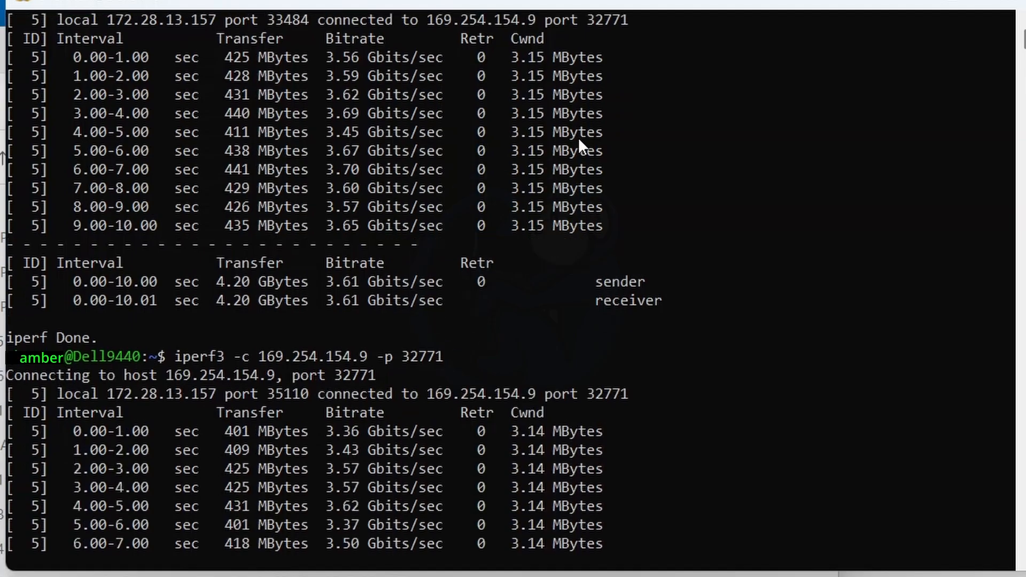
pyautogui.scroll(-3)
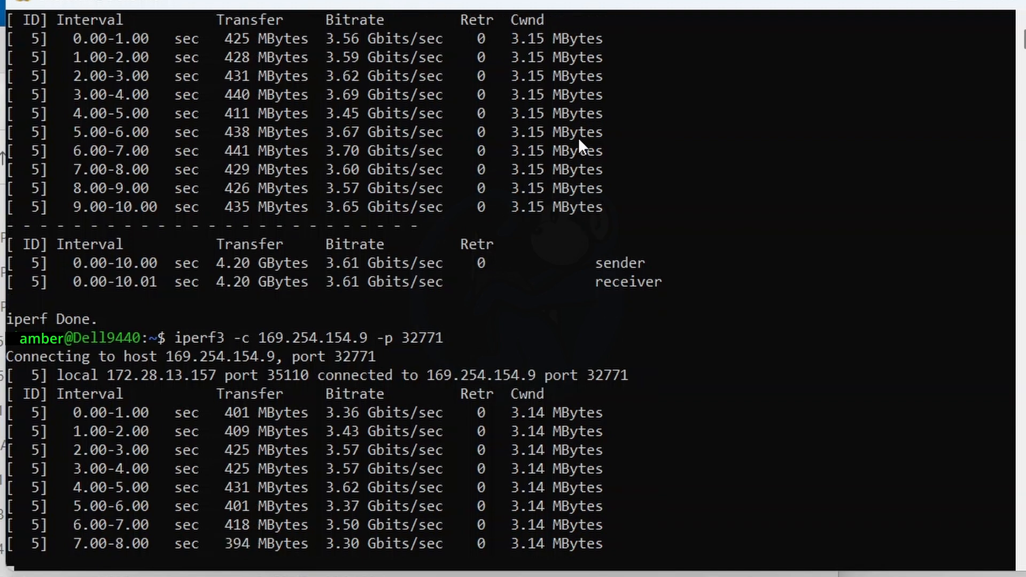
pyautogui.scroll(-3)
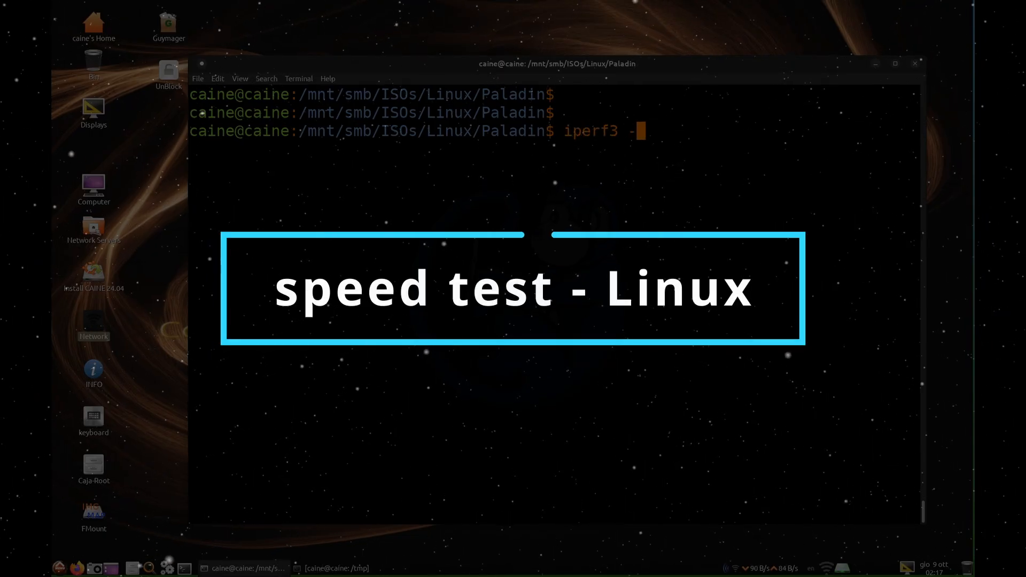
# - Run iperf3 -c 169.254.154.9 -p 32771 from CAINE, reaching about 4.63 Gbit/s
pyautogui.write('c 169.254.1')
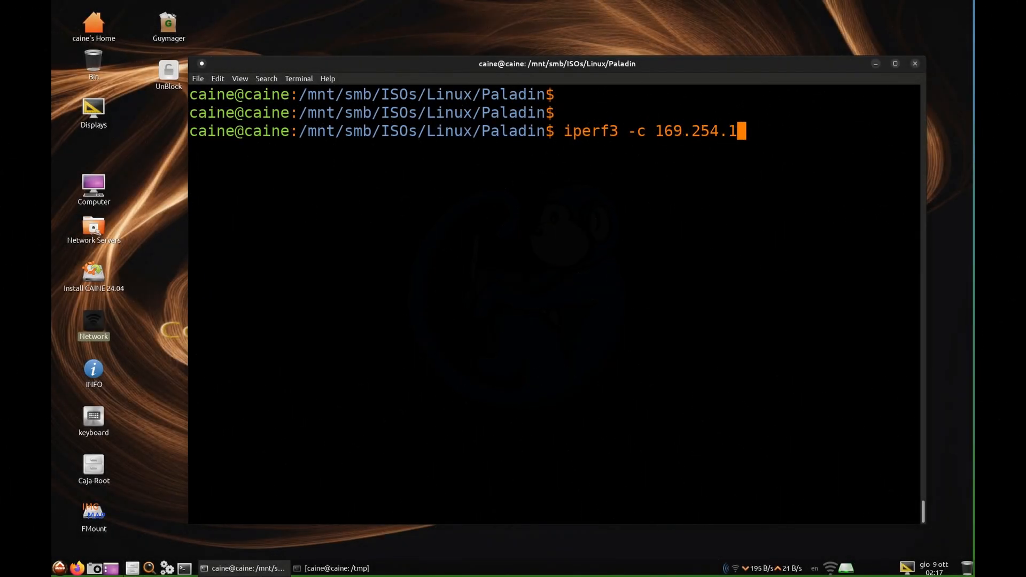
pyautogui.write('54.9 -p 32771')
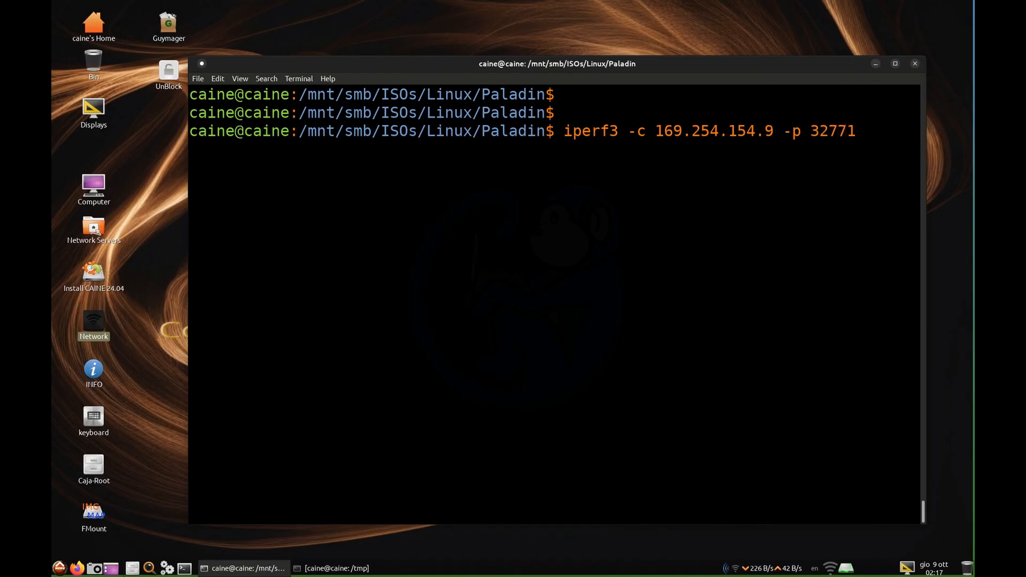
pyautogui.press('Return')
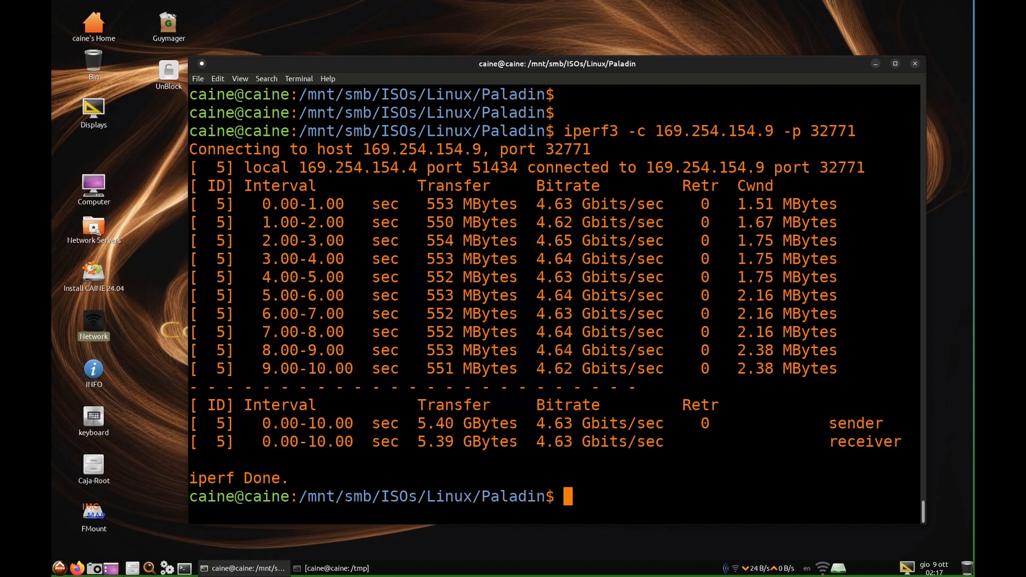
# - List the Paladin folder with ls -lh and start an rsync -av copy of PALADIN
pyautogui.write('ls-l')
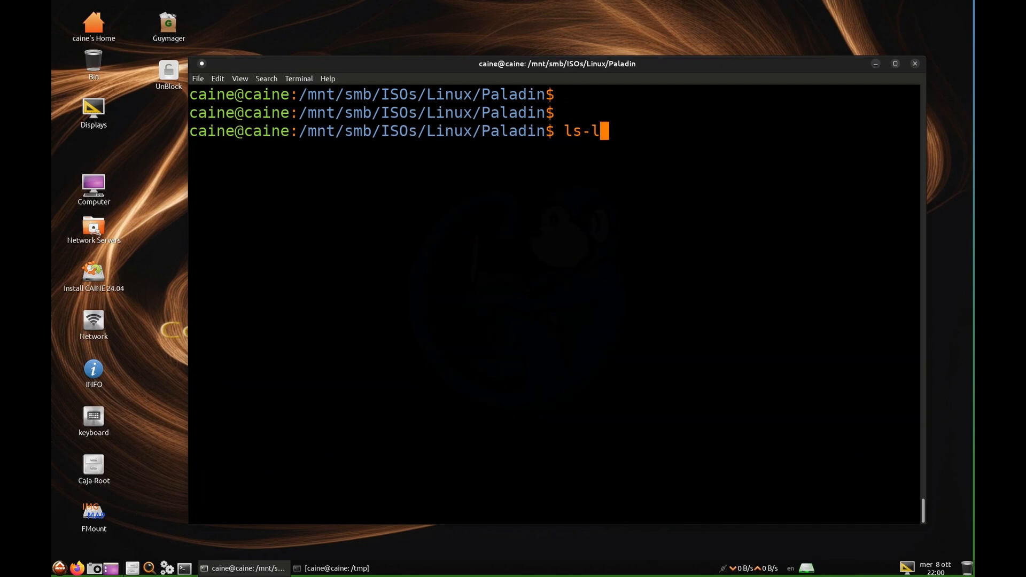
pyautogui.press('Return')
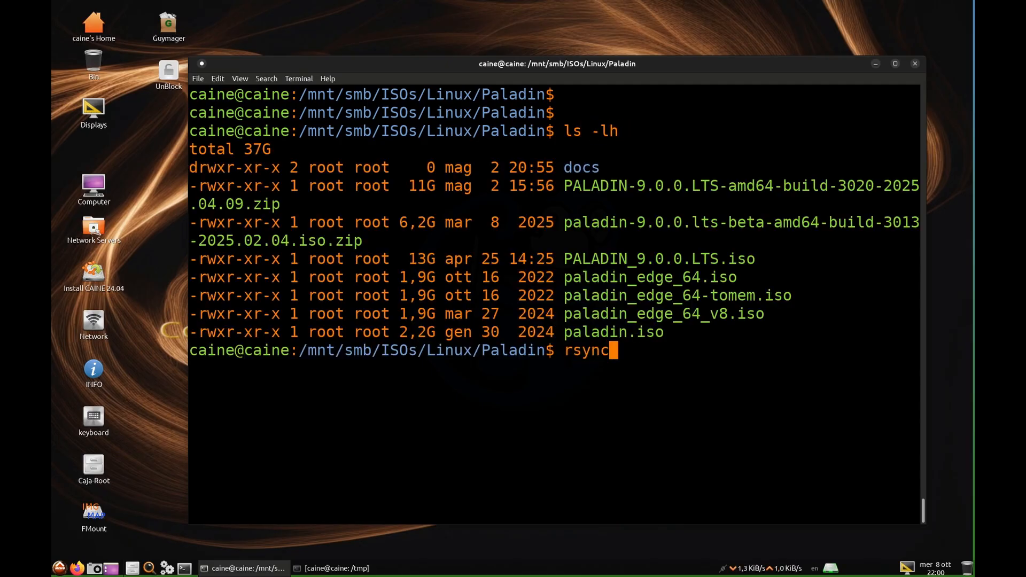
pyautogui.write('-av PALADIN')
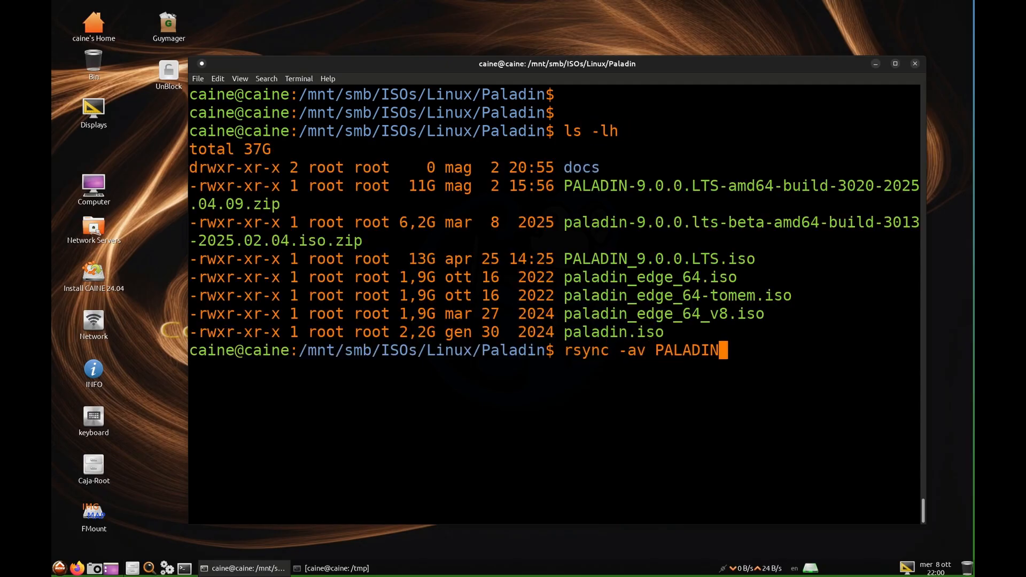
pyautogui.press('Return')
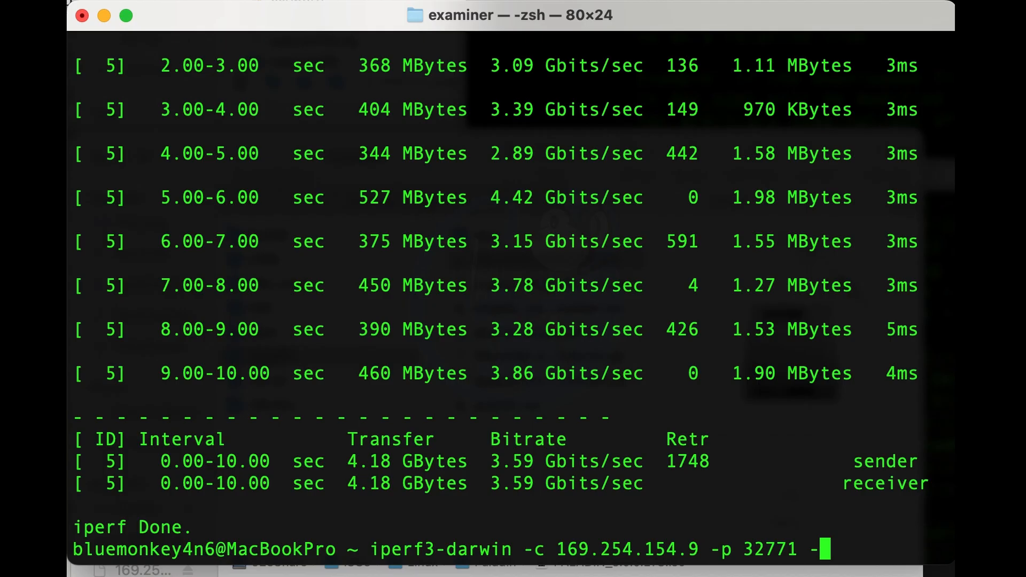
# - Run the macOS iperf3 test with -P 8 streams and review the ~4.4 Gbit/s SUM
pyautogui.write('P 8')
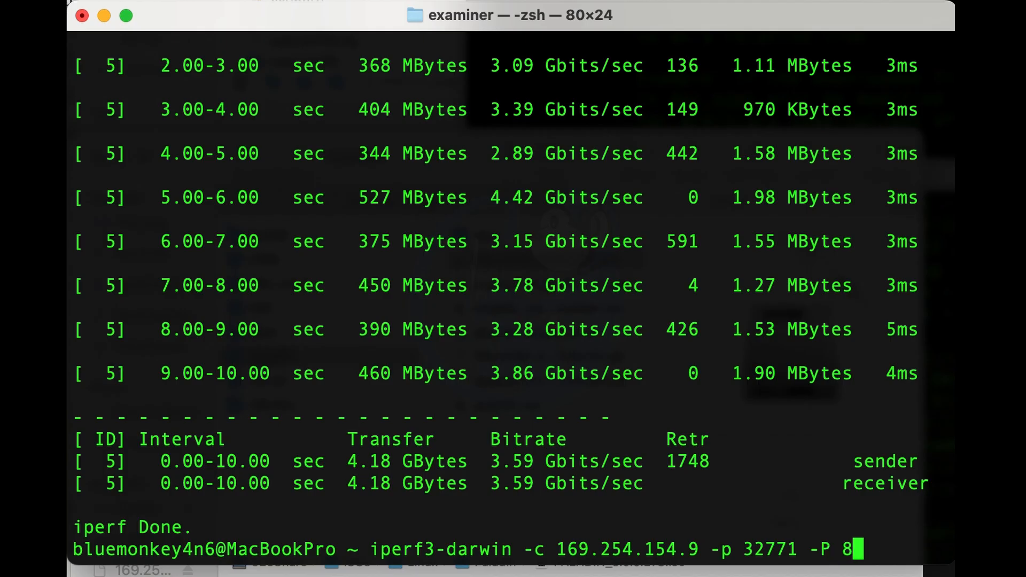
pyautogui.press('Return')
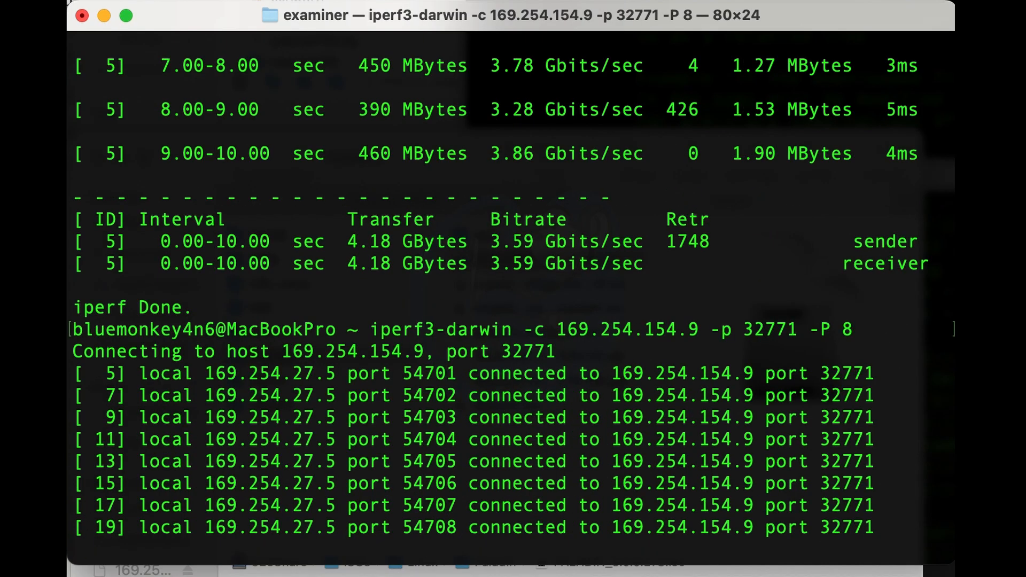
pyautogui.scroll(-3)
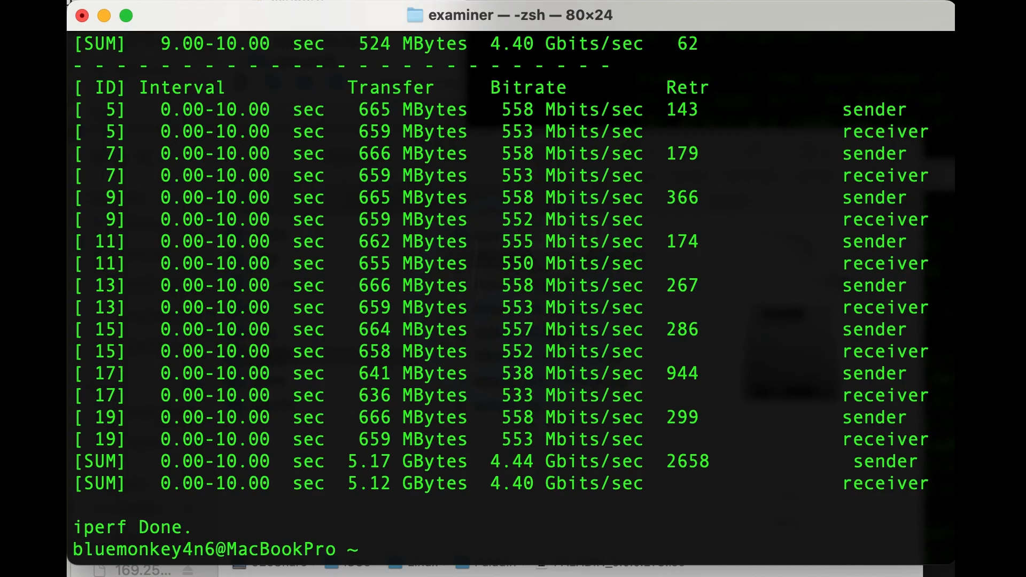
pyautogui.write('rsyn')
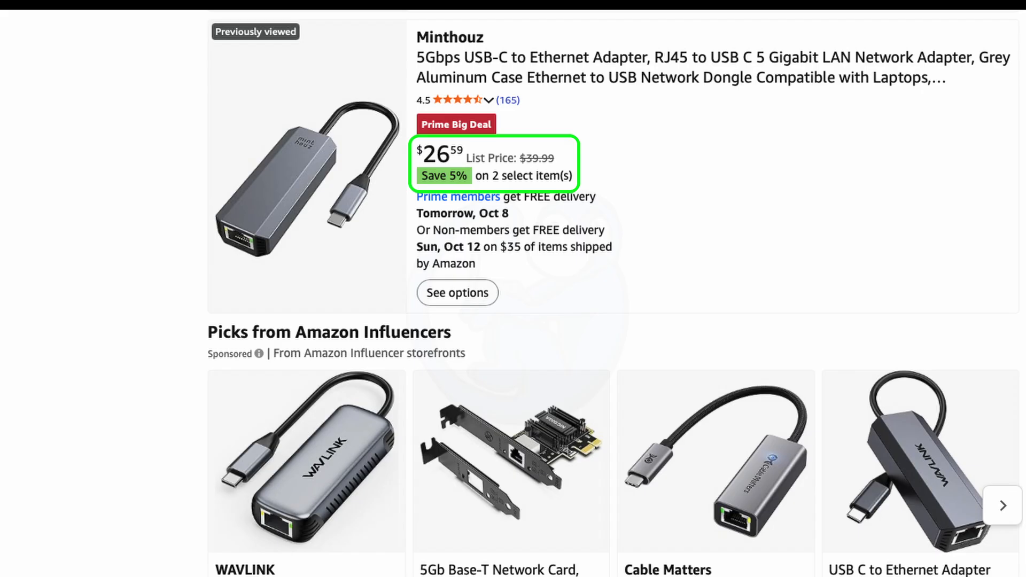
# - Scroll Amazon results to the Minthouz 5Gbps USB-C Ethernet adapter at $26.59
pyautogui.scroll(-3)
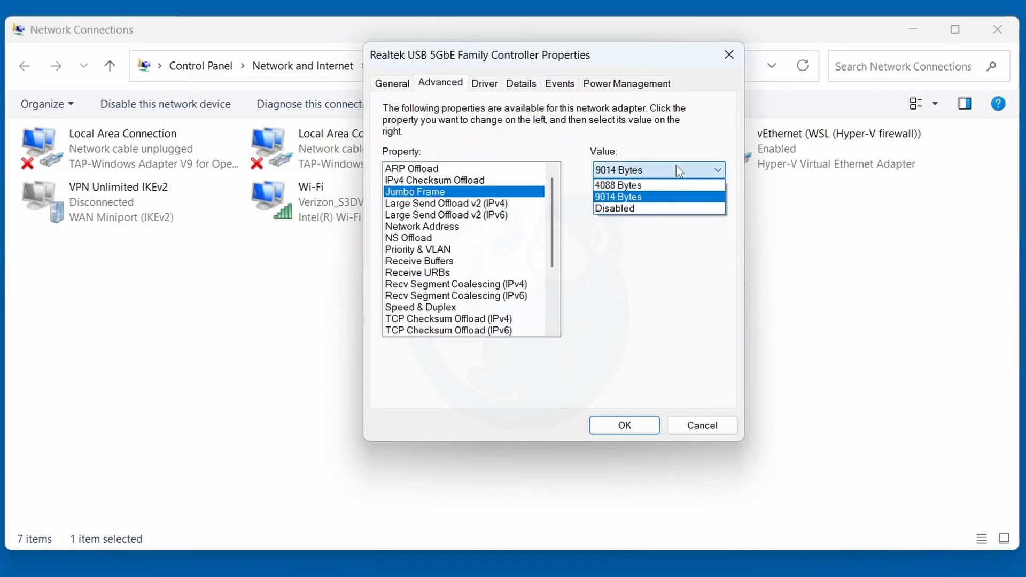
pyautogui.moveTo(638, 205)
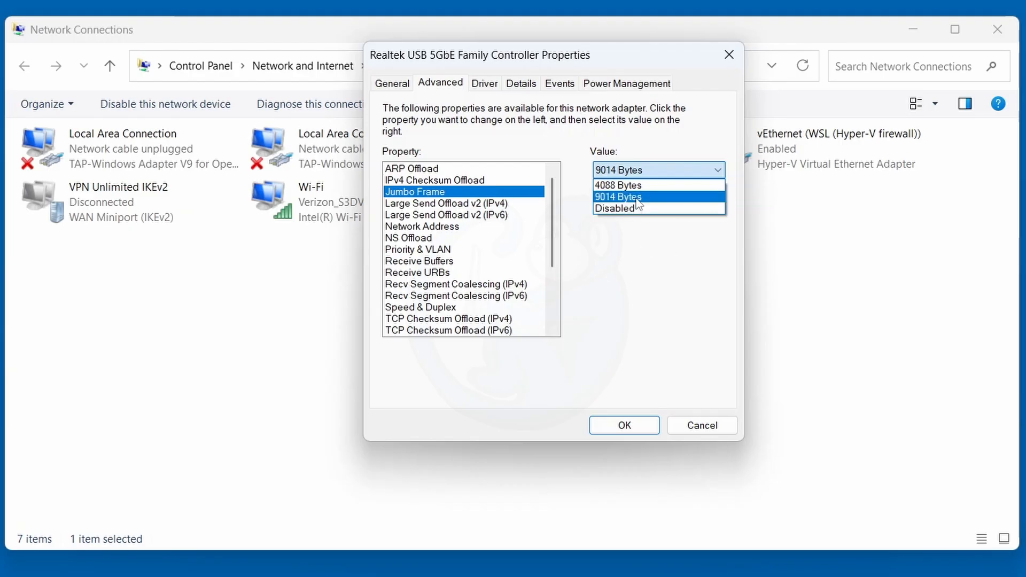
# - Set the Realtek USB 5GbE Jumbo Frame value to 9014 Bytes and confirm with OK
pyautogui.click(618, 197)
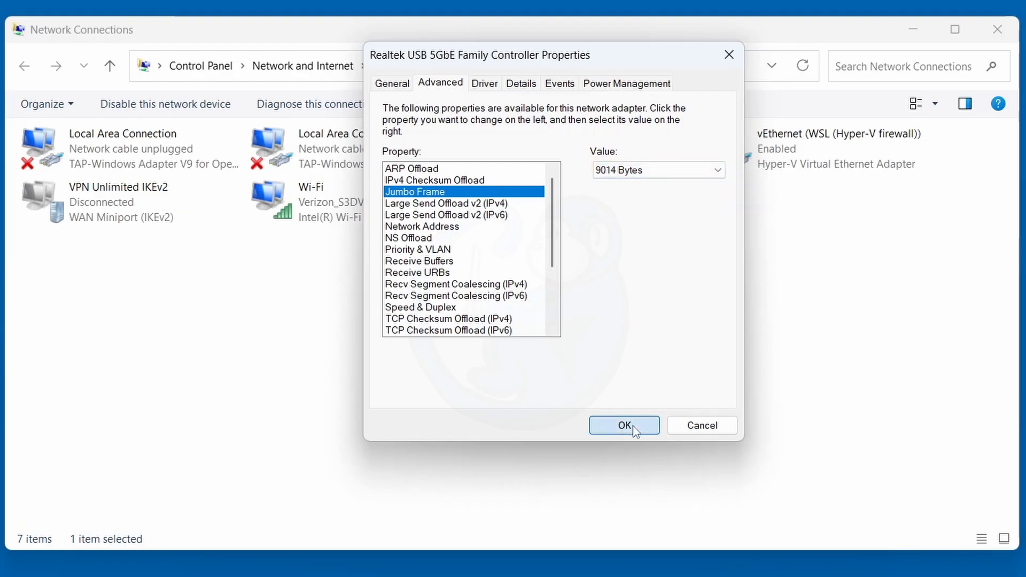
pyautogui.click(623, 425)
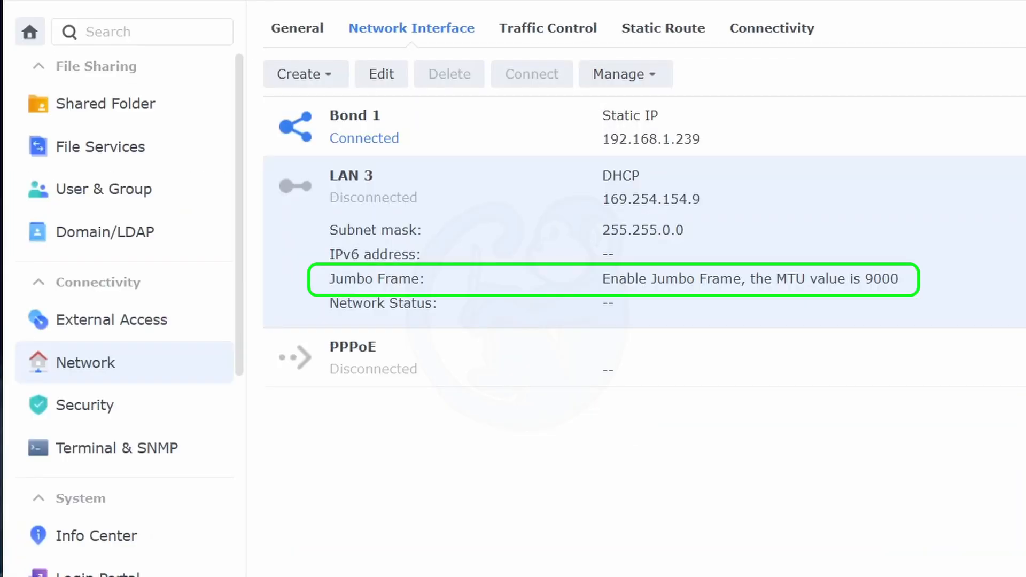